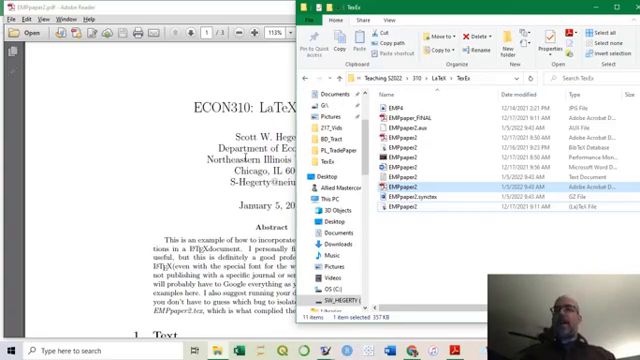
mouse_move(158, 118)
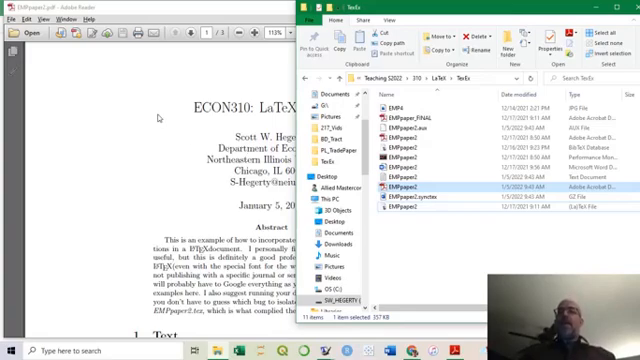
mouse_move(320, 87)
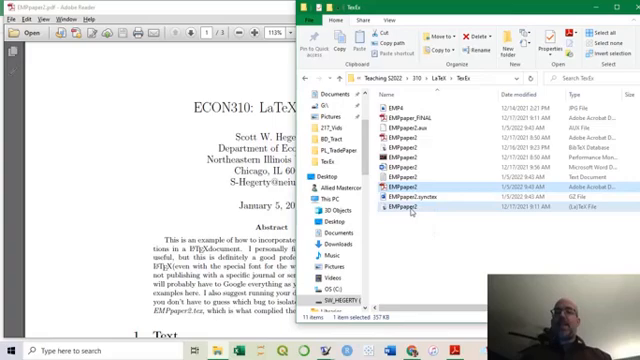
View tug.org/texworks in Chrome, then bring the EMPpaper2.pdf Adobe Reader window forward
key("alt+tab")
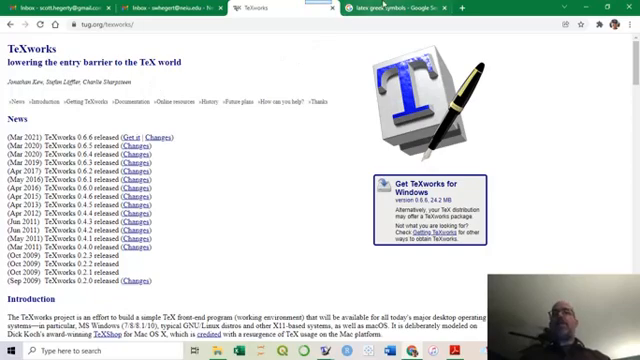
left_click(385, 8)
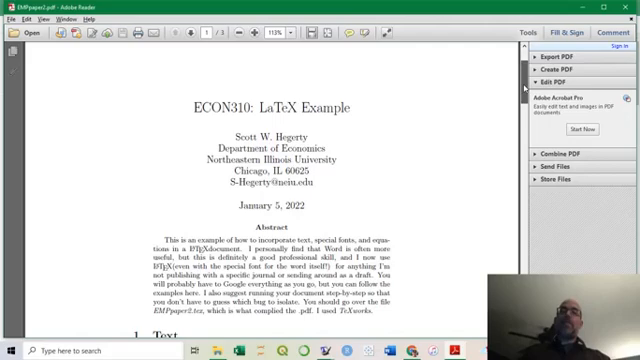
scroll("down", 3)
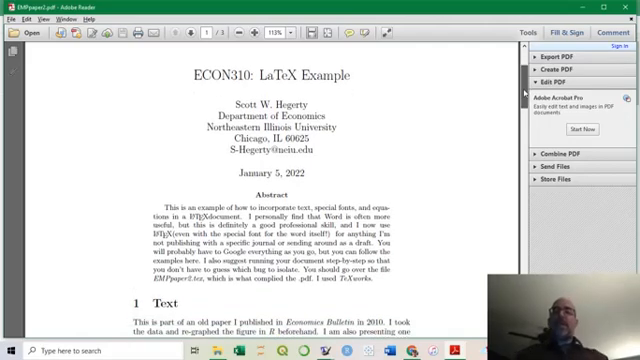
scroll("down", 3)
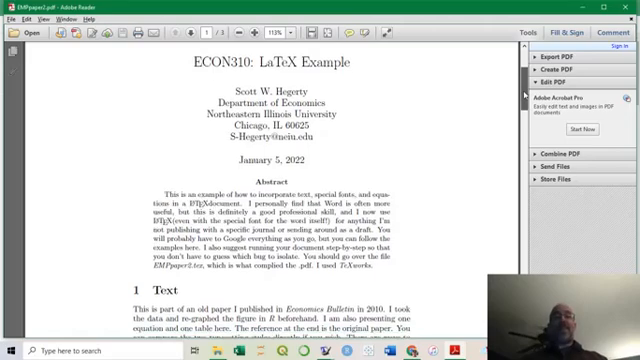
scroll("down", 3)
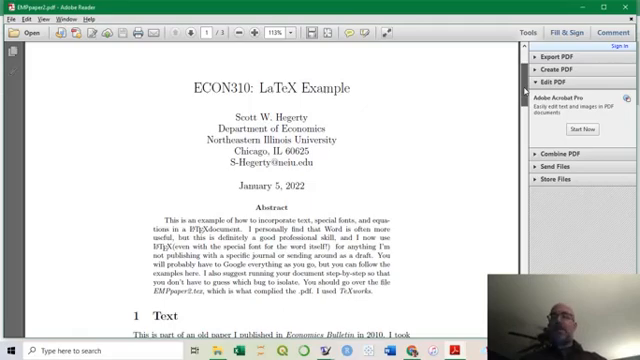
scroll("down", 3)
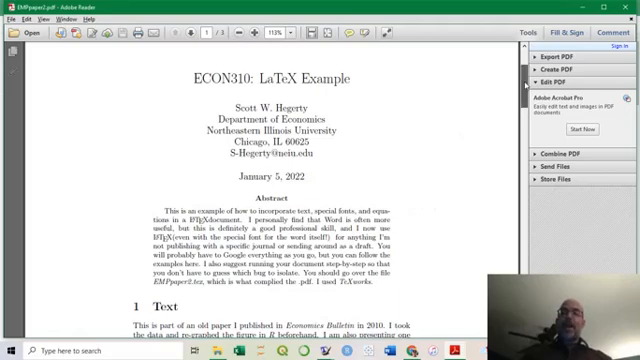
scroll("down", 3)
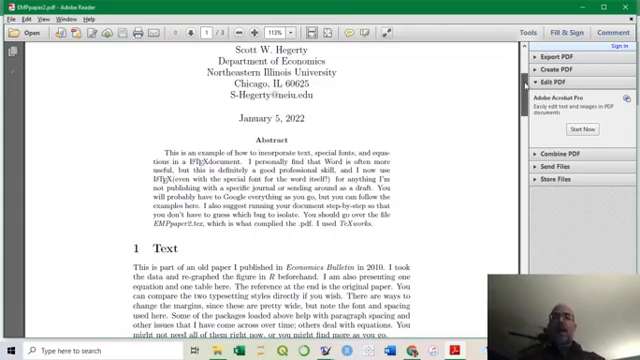
scroll("down", 3)
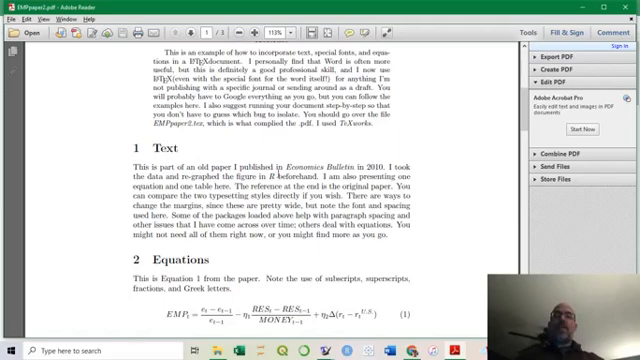
mouse_move(480, 184)
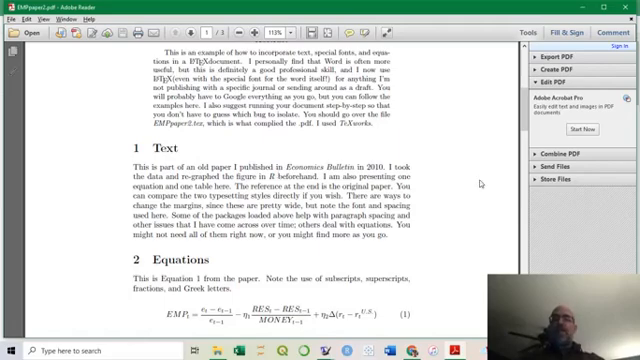
scroll("down", 3)
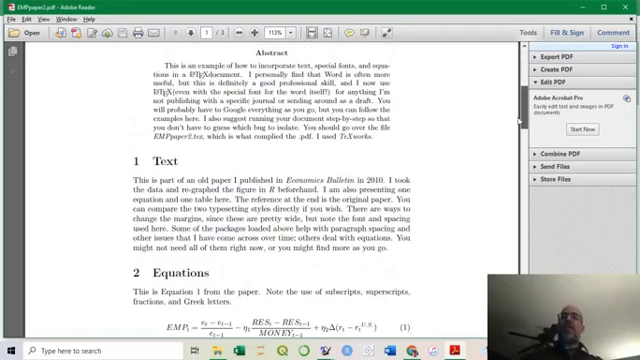
scroll("down", 3)
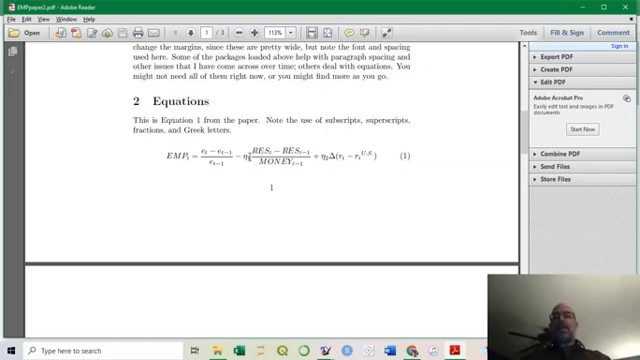
mouse_move(430, 164)
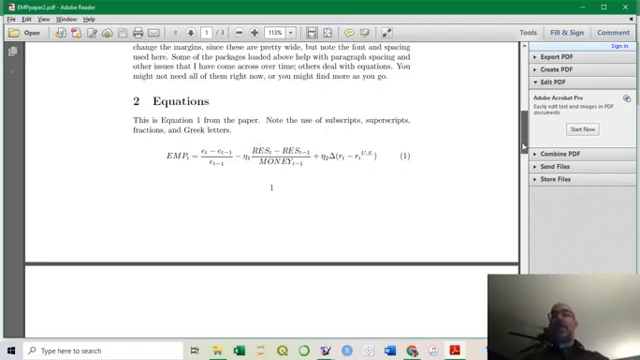
scroll("down", 3)
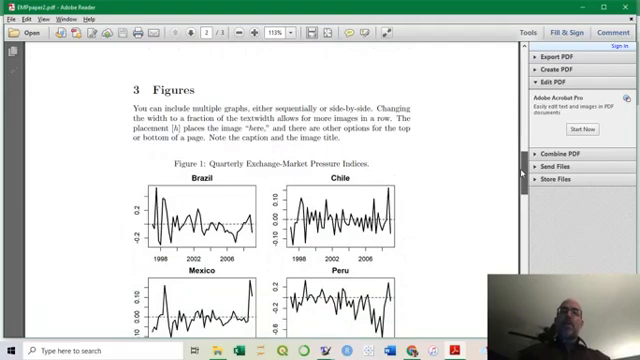
Scroll past Figure 1 until Section 4, Tables, is at the top of page 2
scroll("down", 3)
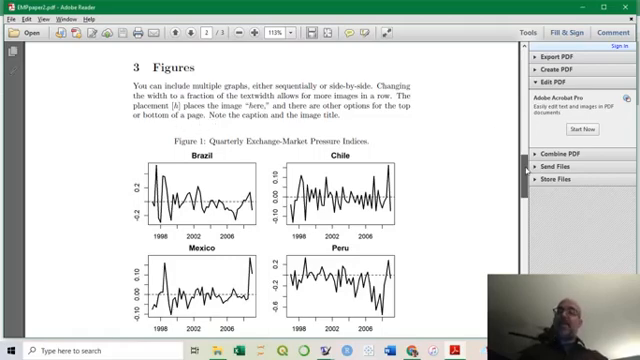
scroll("down", 3)
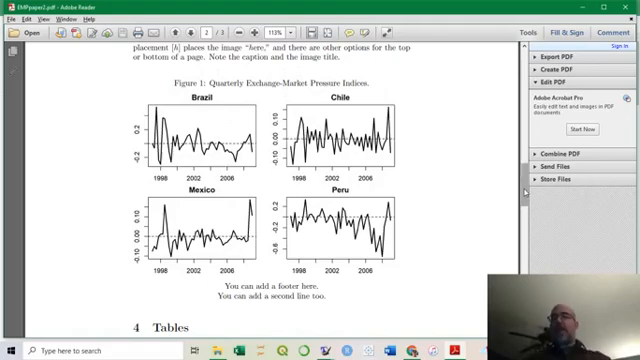
scroll("down", 3)
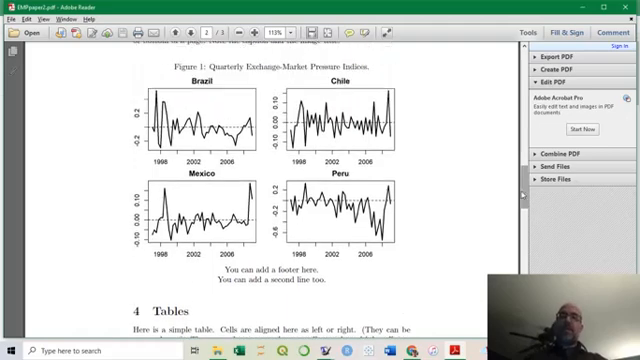
mouse_move(77, 188)
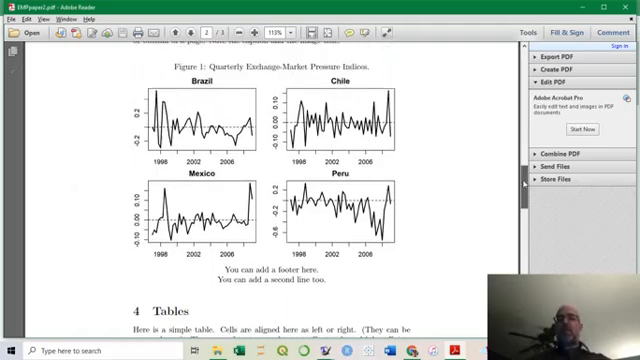
scroll("down", 3)
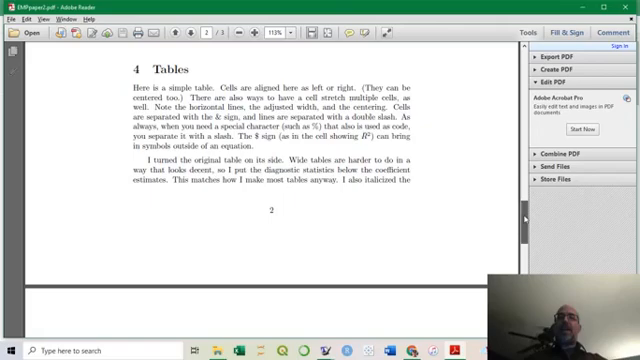
Scroll onto page 3 to reach Table 1, ARDL Cointegration Results
scroll("down", 3)
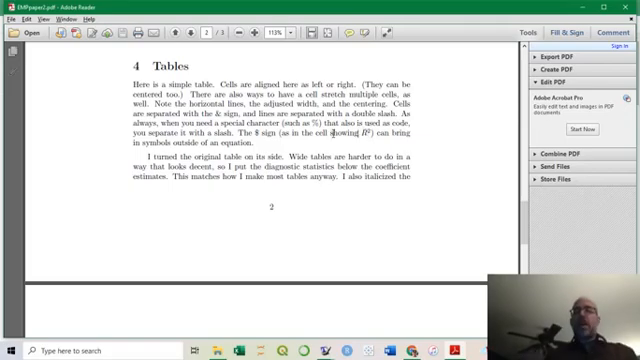
scroll("down", 3)
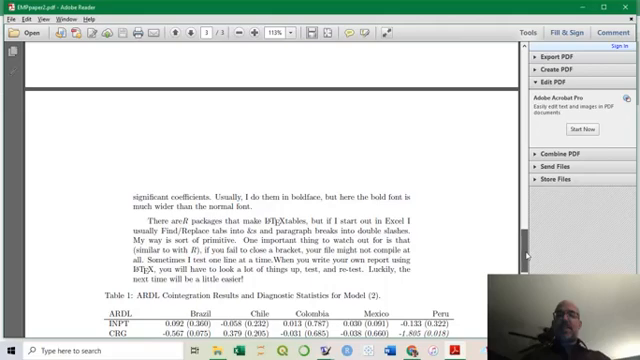
Scroll to the References at the end of page 3, then return to the title page
scroll("down", 3)
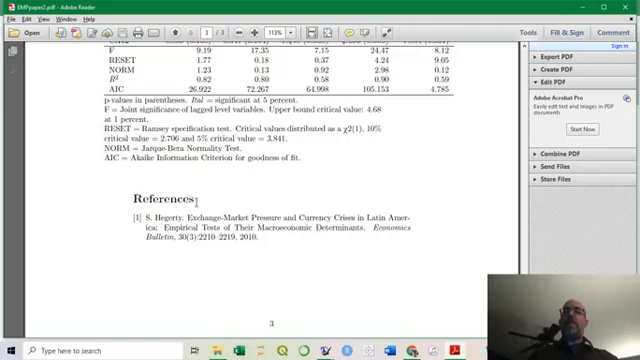
scroll("down", 3)
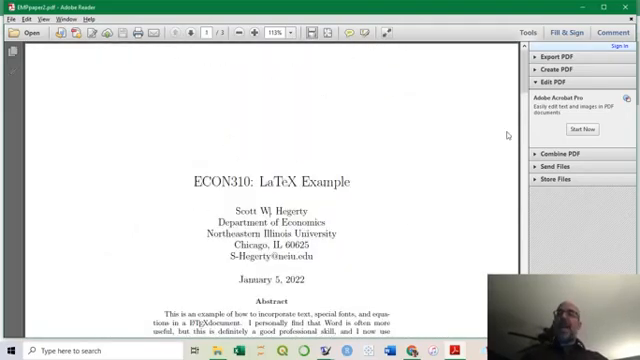
Scroll from the abstract through Text and Equations to Figure 1 on page 2
scroll("down", 3)
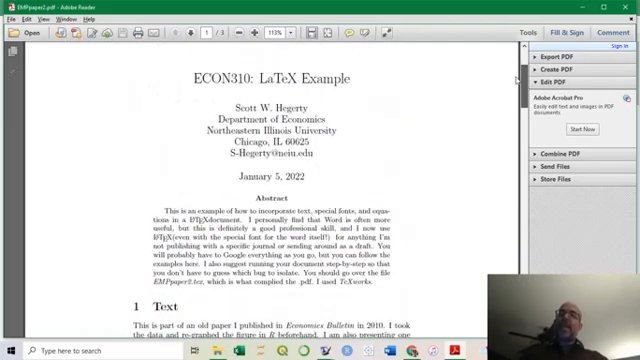
scroll("down", 3)
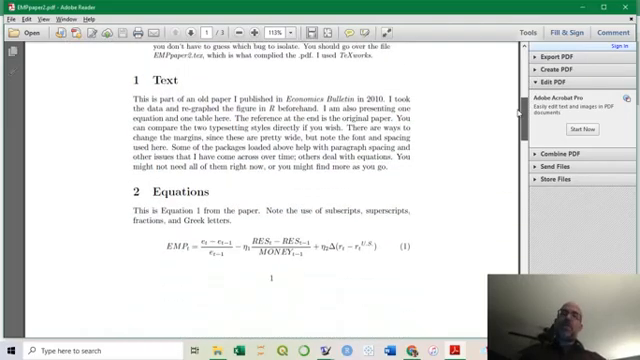
scroll("down", 3)
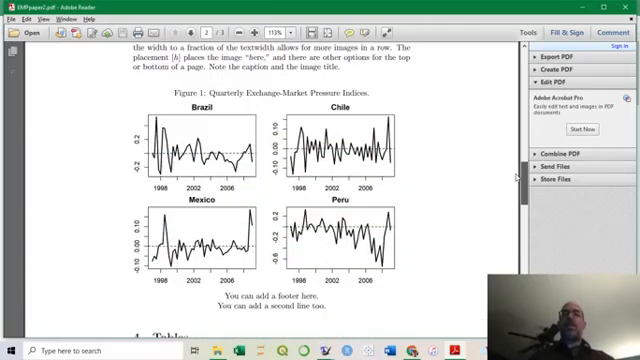
scroll("down", 3)
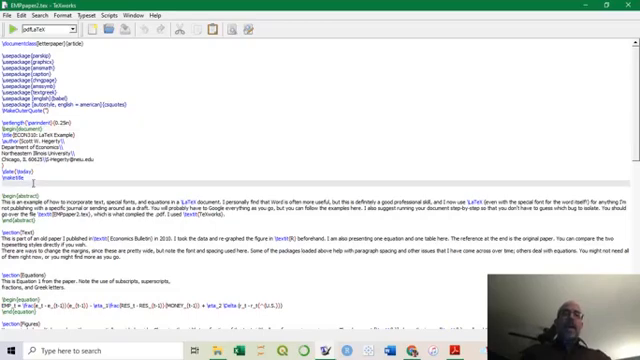
key("alt+tab")
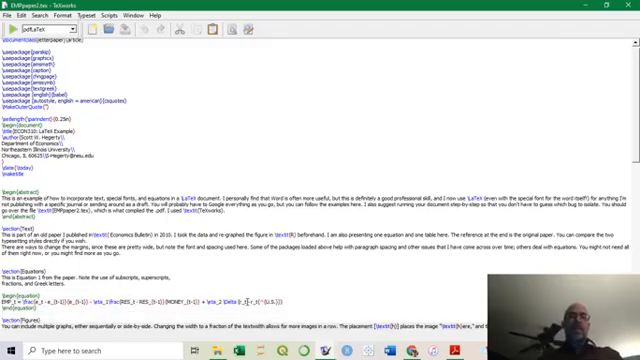
scroll("down", 3)
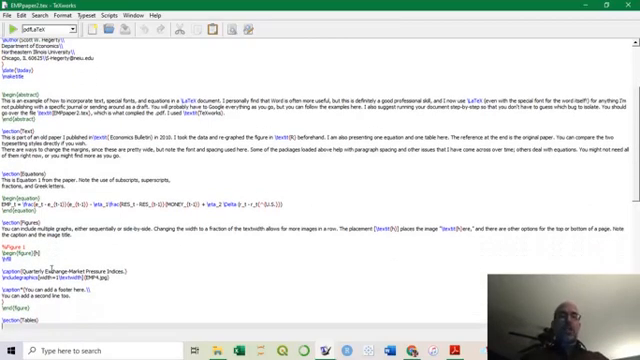
scroll("down", 3)
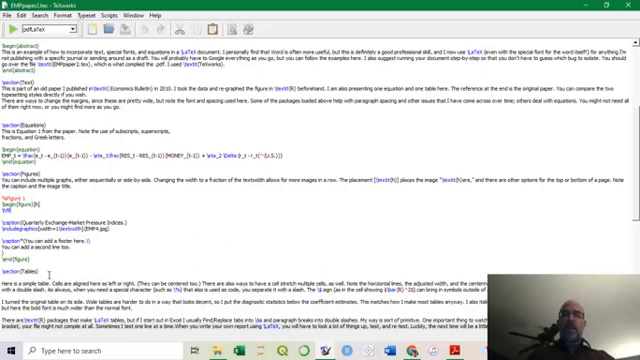
scroll("down", 3)
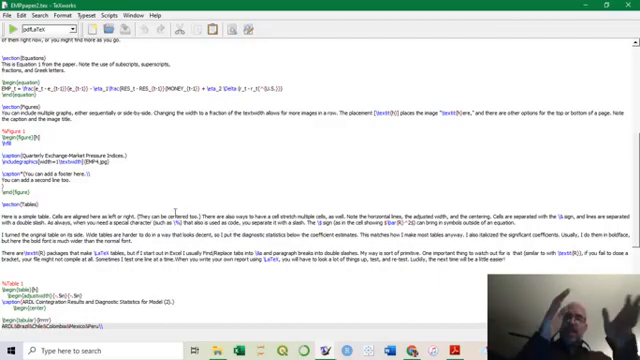
scroll("down", 3)
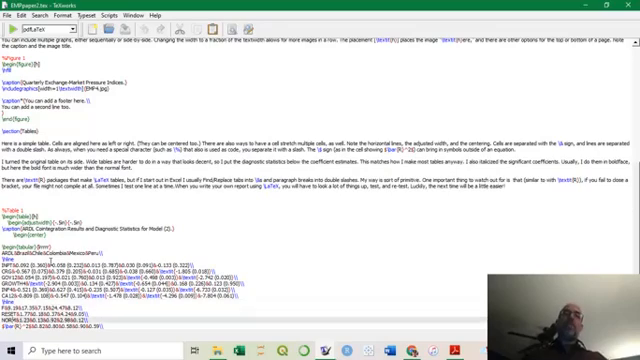
scroll("down", 3)
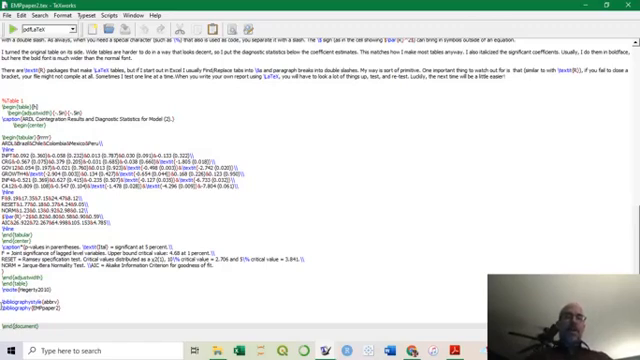
key("alt+tab")
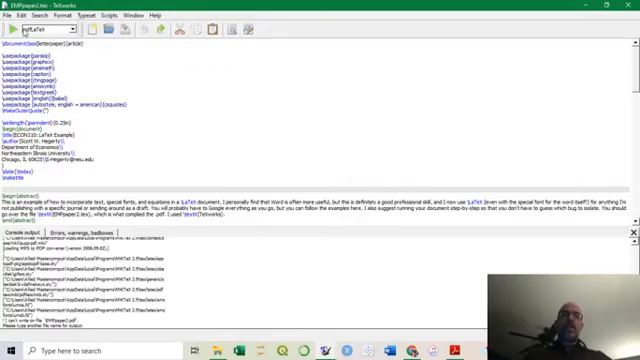
Typeset EMPpaper2.tex with pdfLaTeX to open the ECON310: LaTeX Example preview
left_click(14, 37)
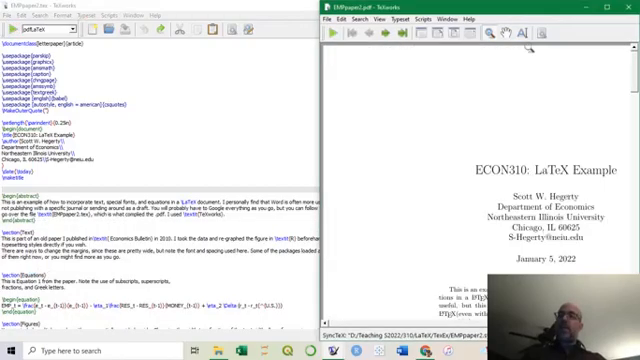
Maximize the PDF preview and scroll through the Text and Equations sections
left_click(603, 17)
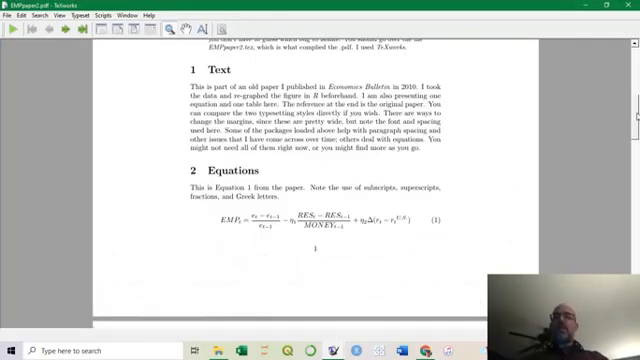
scroll("down", 3)
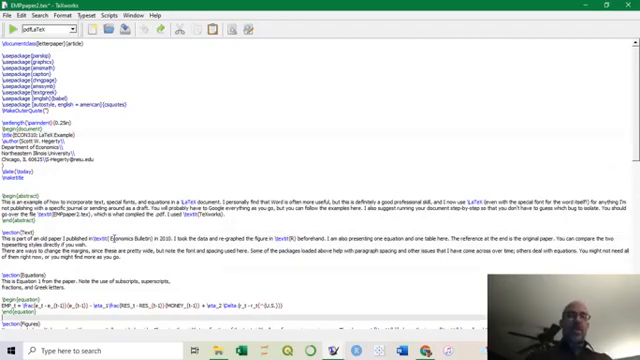
Scroll the EMPpaper2.tex source, then switch to EMPpaper_FINAL.pdf in Adobe Reader
scroll("down", 3)
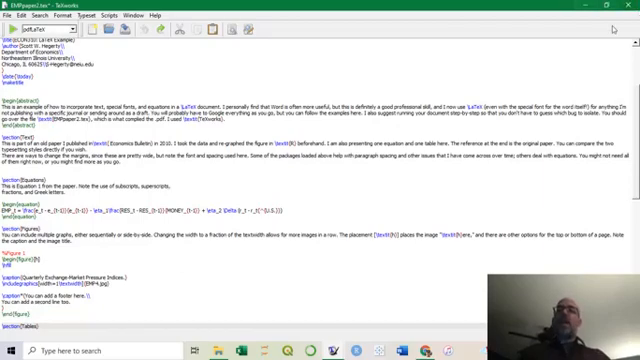
key("alt+tab")
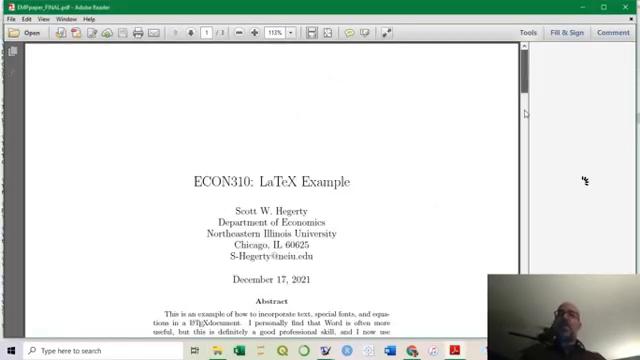
scroll("down", 3)
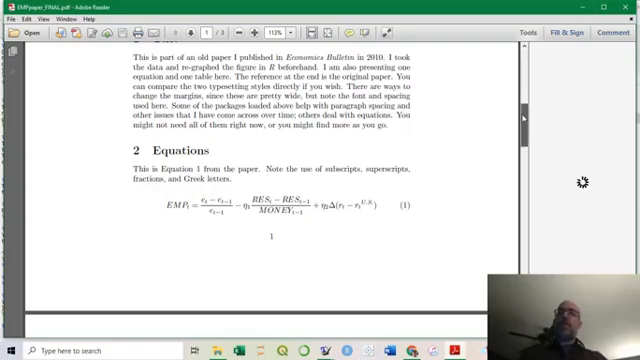
scroll("down", 3)
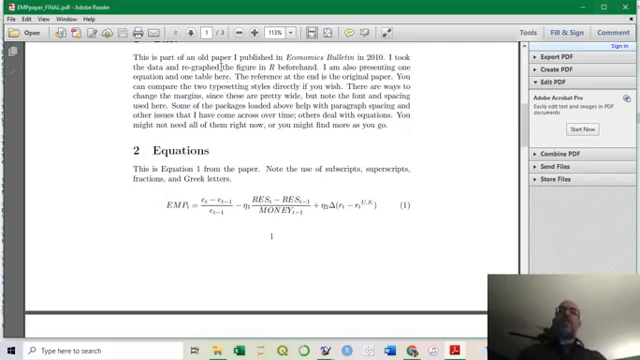
scroll("up", 3)
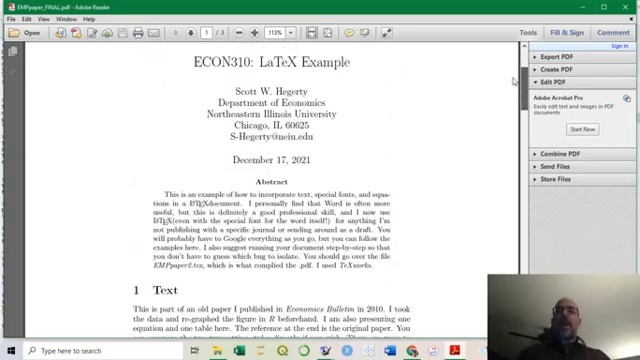